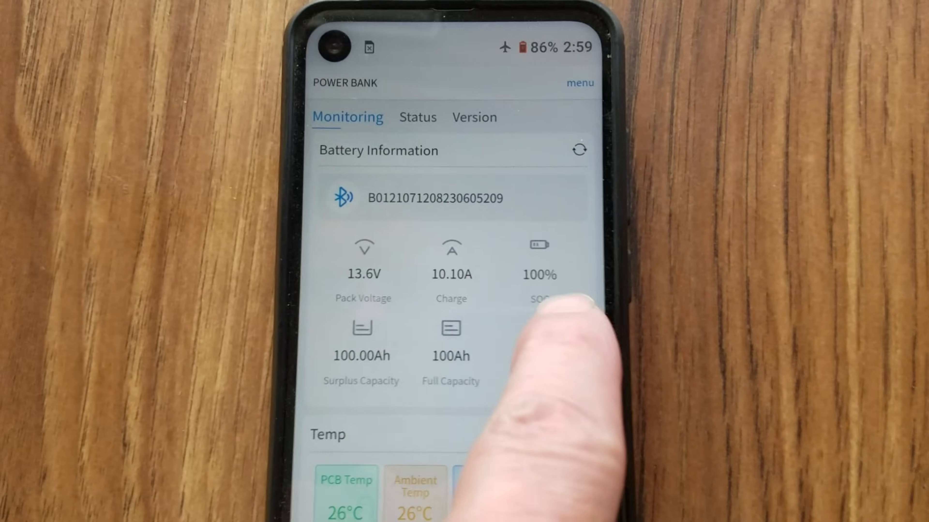
Scan and connect to the second battery 2B:80:03:40:99:D8 so its readings begin loading
scroll(down, 3)
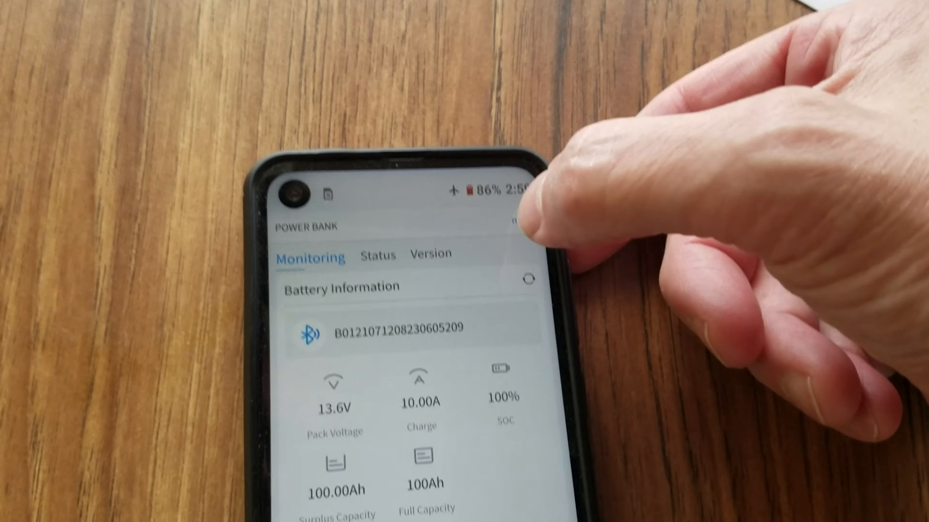
click(518, 228)
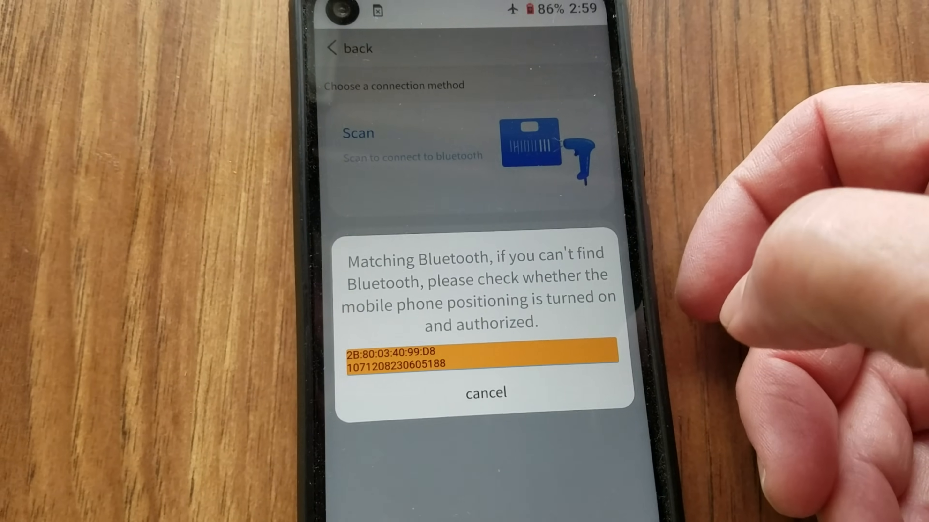
click(479, 355)
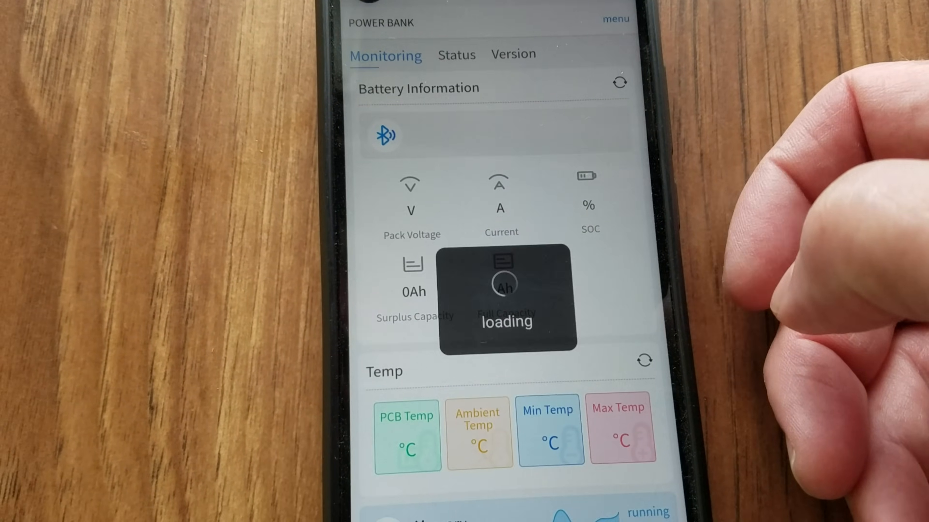